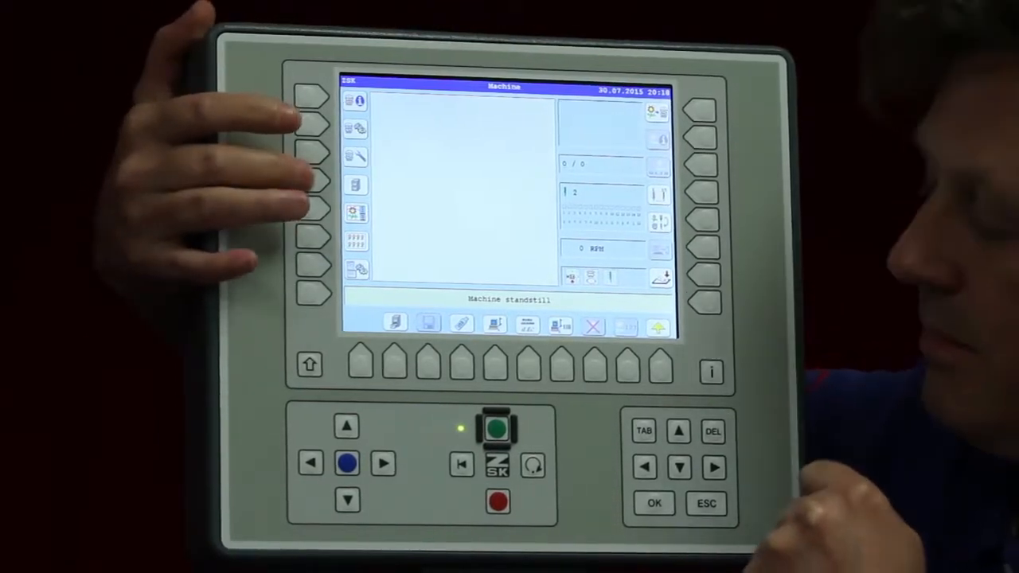
pyautogui.moveTo(353, 185)
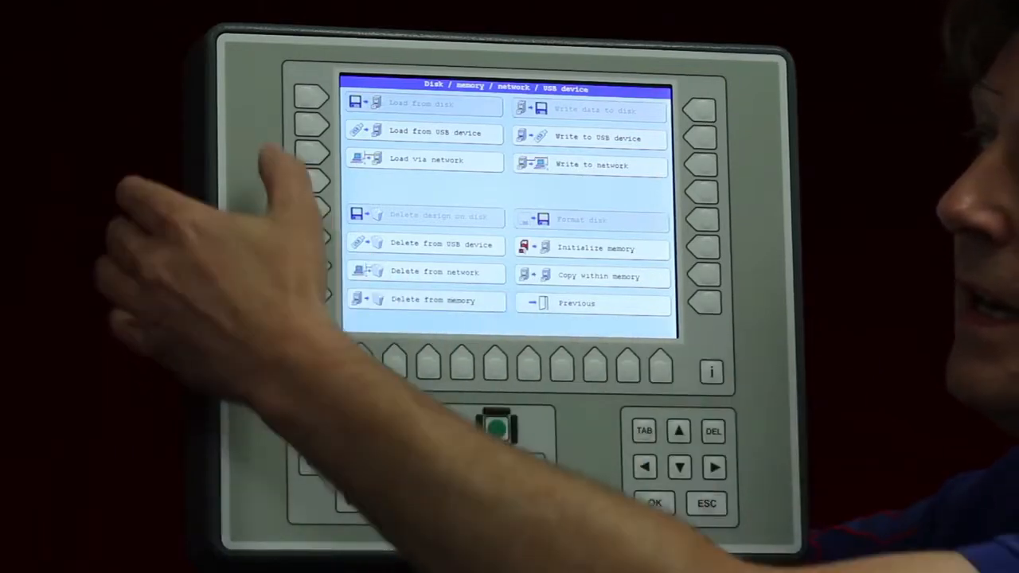
# - Choose a .Z00 design from the USB key listing so the Modification screen appears
pyautogui.click(423, 132)
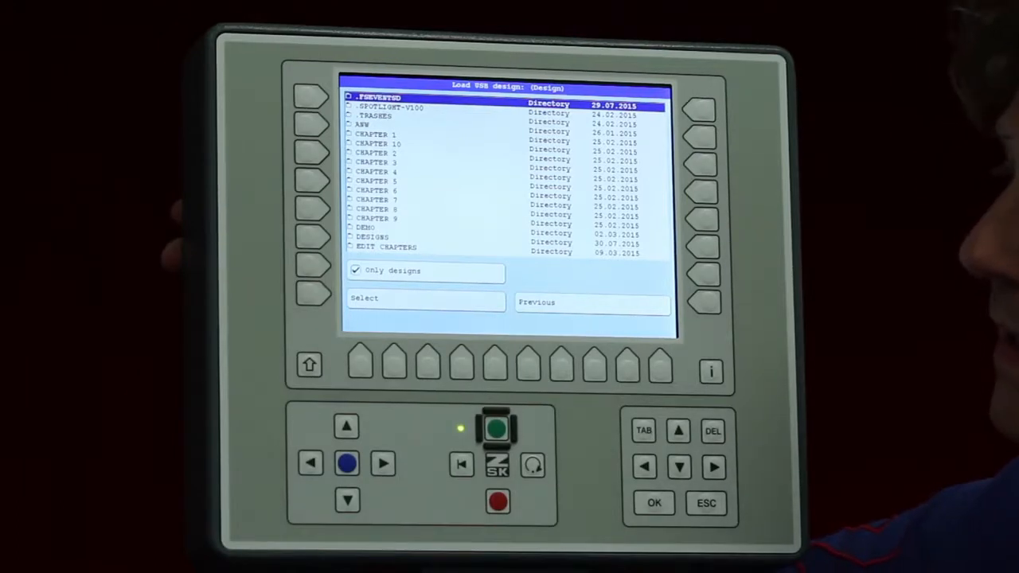
pyautogui.click(678, 468)
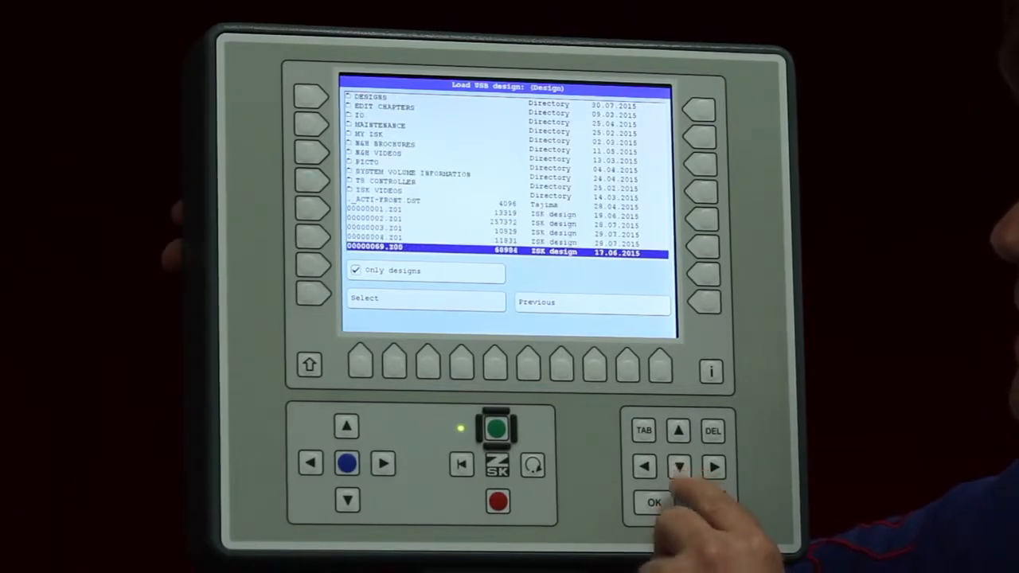
pyautogui.click(678, 468)
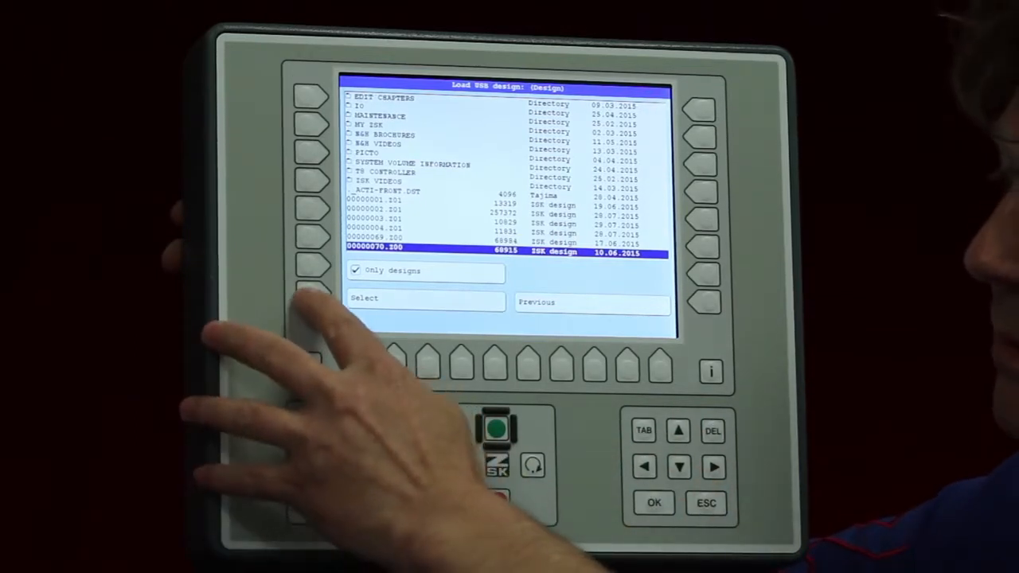
pyautogui.click(427, 299)
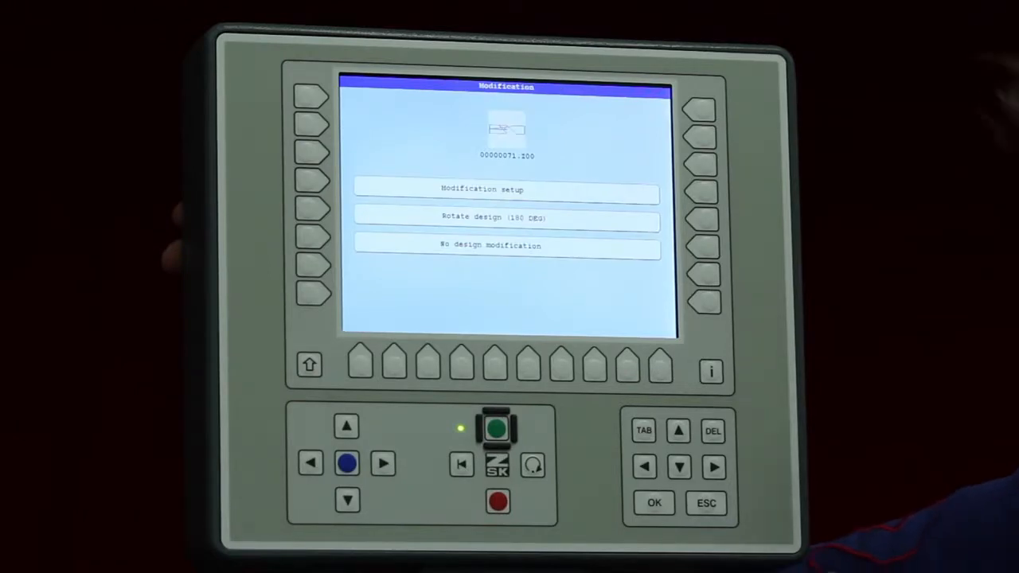
# - Back out of the modification choices and reopen the Load from USB device listing
pyautogui.click(705, 504)
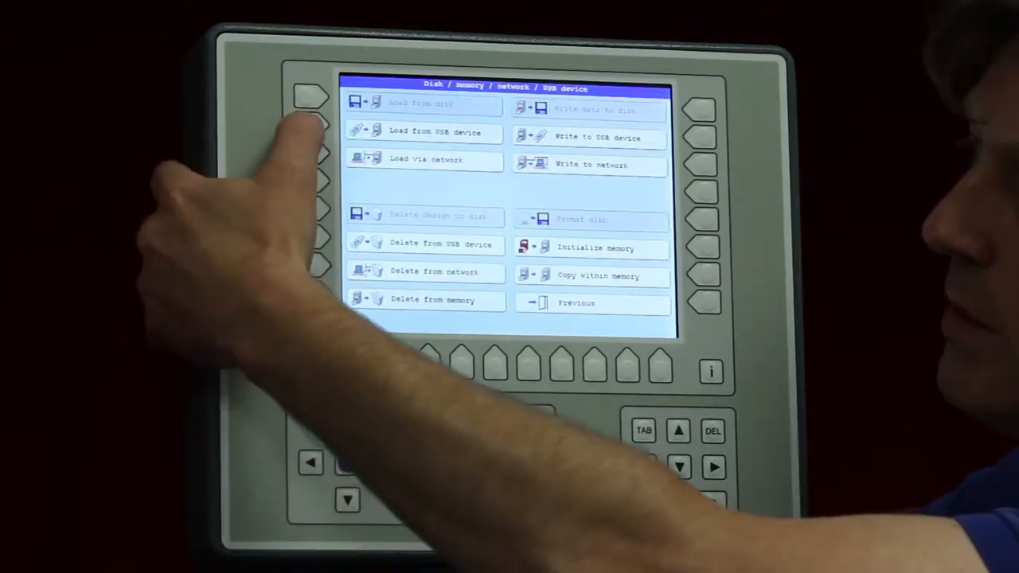
pyautogui.click(423, 133)
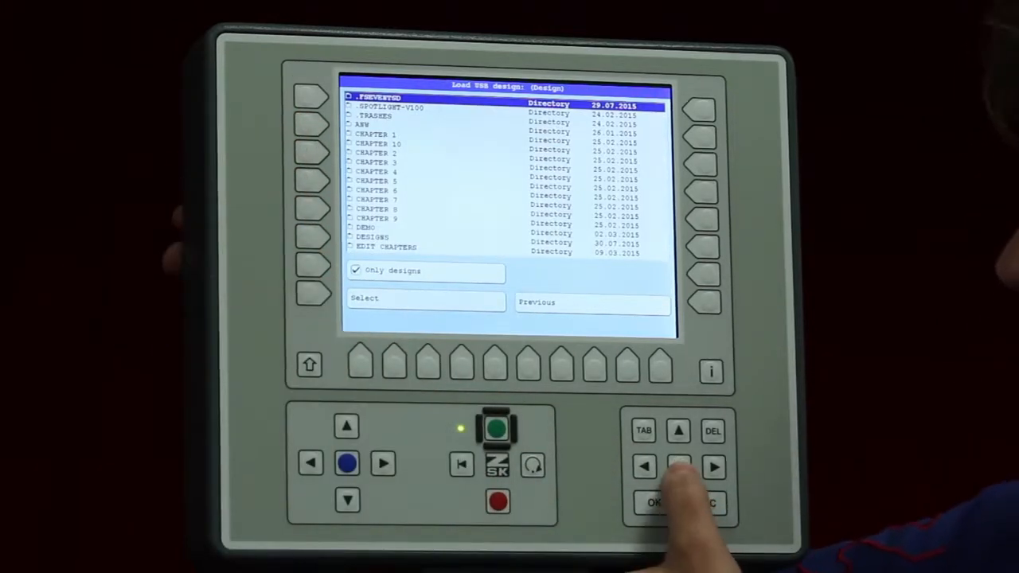
pyautogui.click(677, 468)
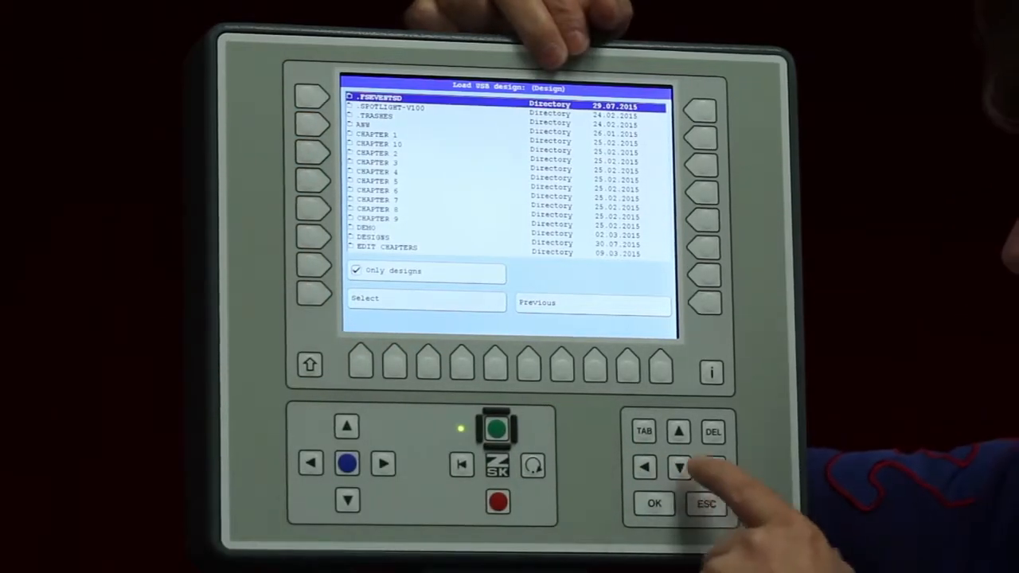
# - Move down to the DESIGNS directory on the USB key and enter it
pyautogui.click(678, 468)
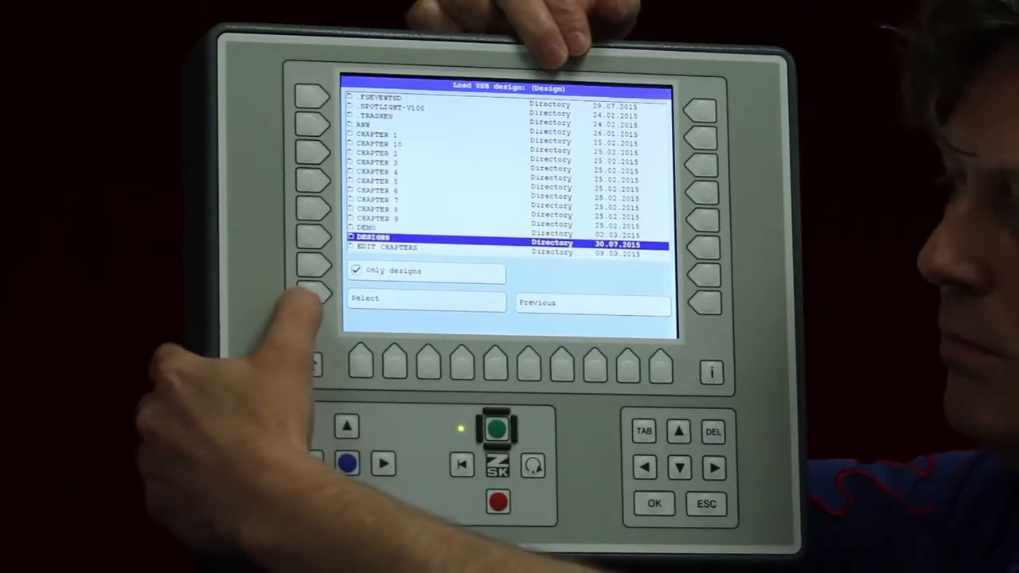
pyautogui.click(427, 301)
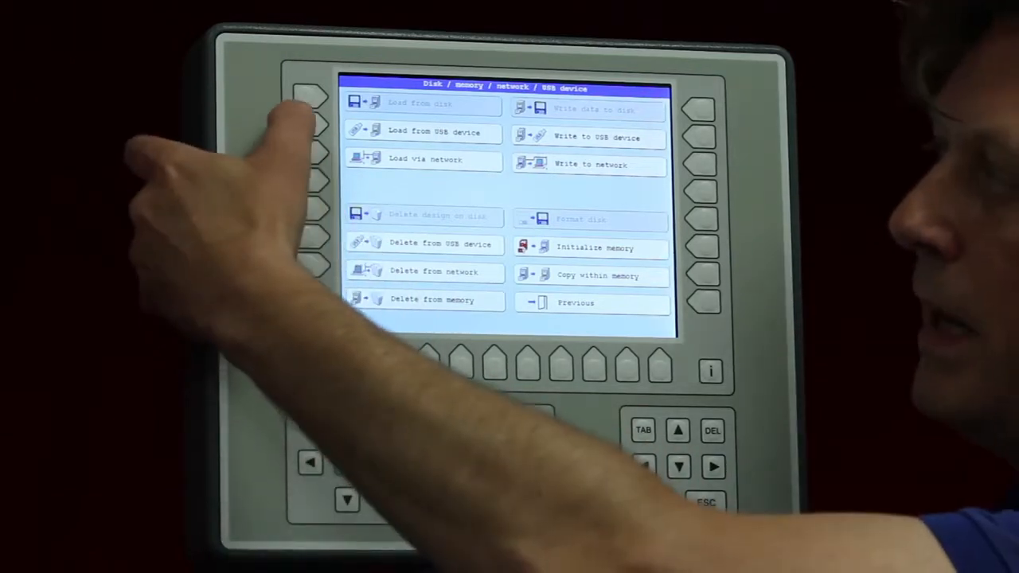
# - Bring up the USB key's top-level folder listing and move down through it
pyautogui.click(422, 132)
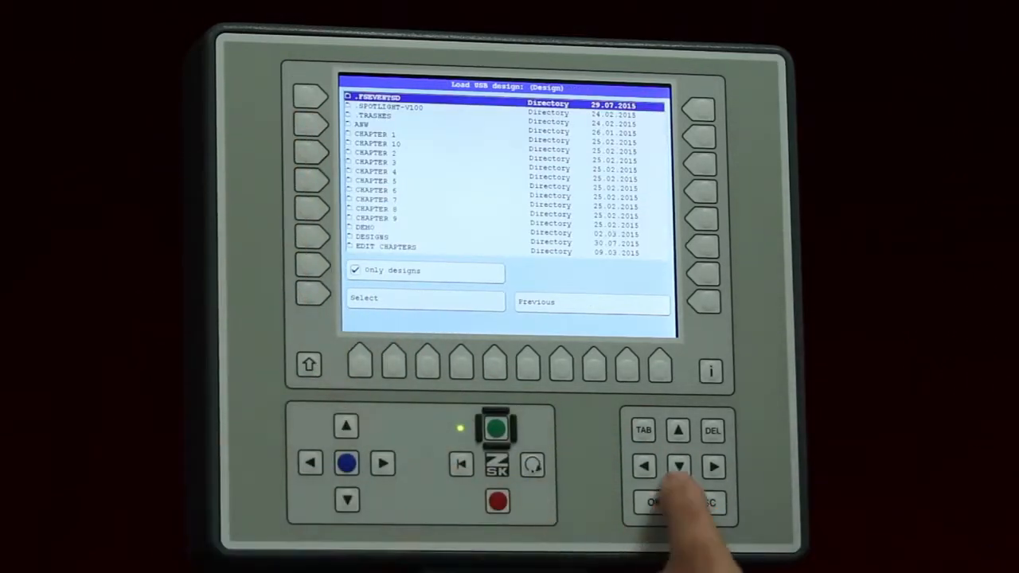
pyautogui.click(678, 467)
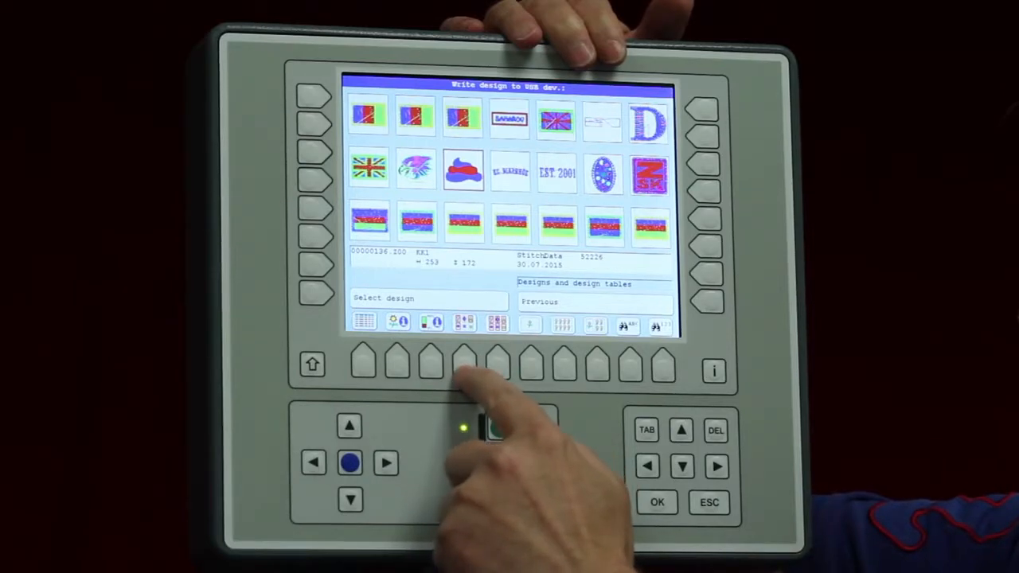
# - Mark a design thumbnail in Write design to USB dev. for writing out
pyautogui.click(463, 172)
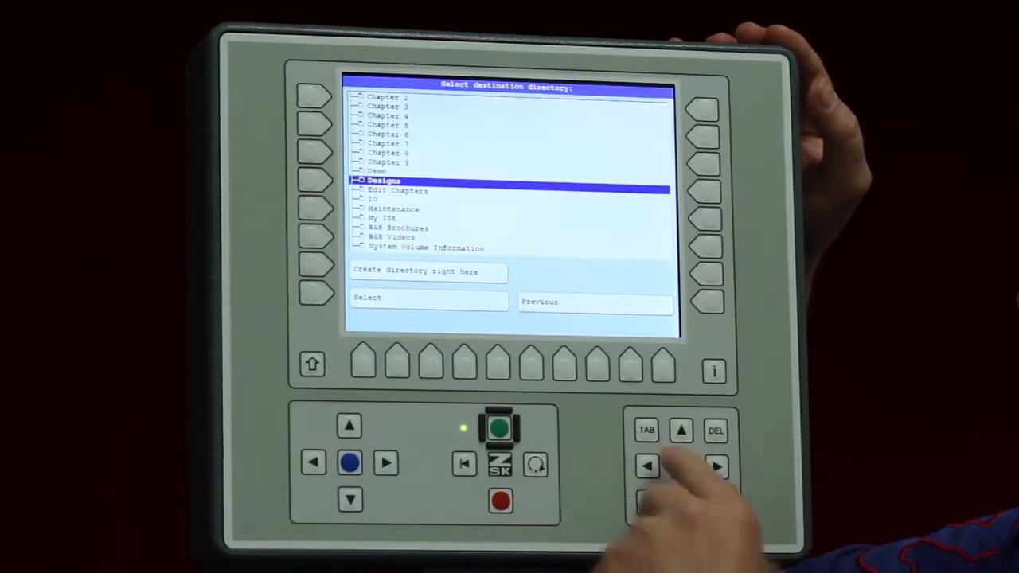
# - Confirm the Designs folder as the USB destination so the marked designs are written
pyautogui.click(429, 303)
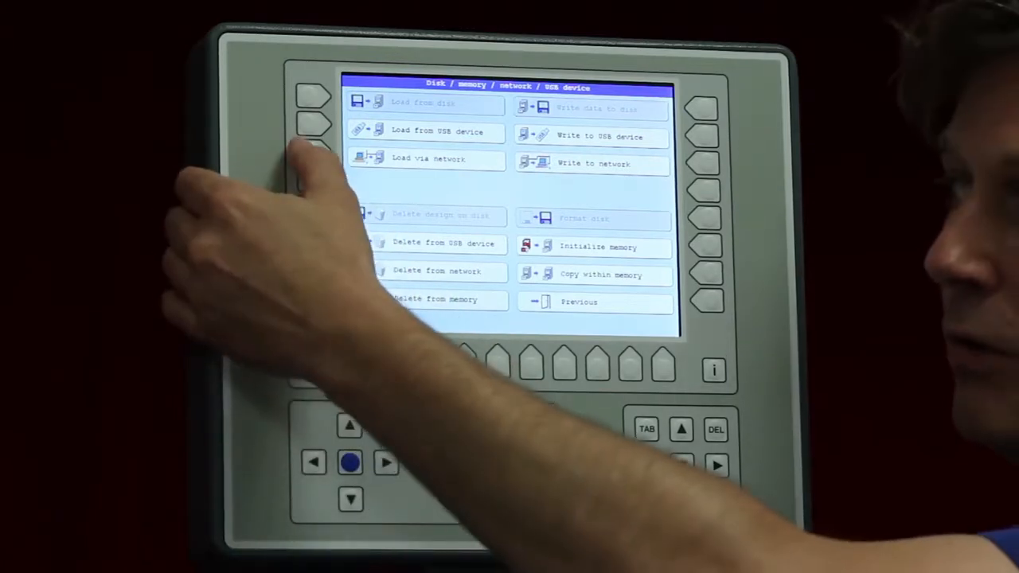
pyautogui.click(426, 157)
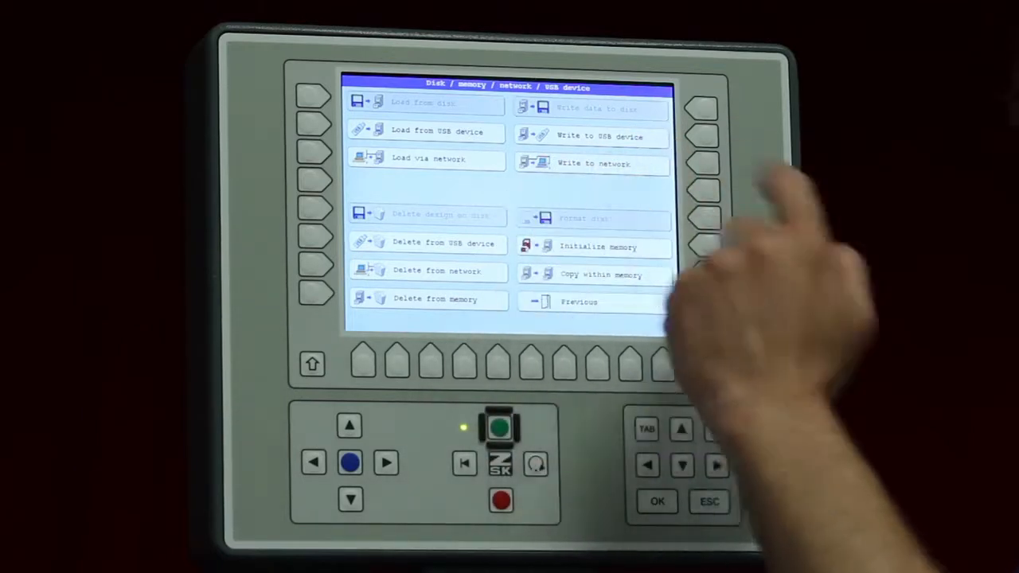
pyautogui.click(592, 162)
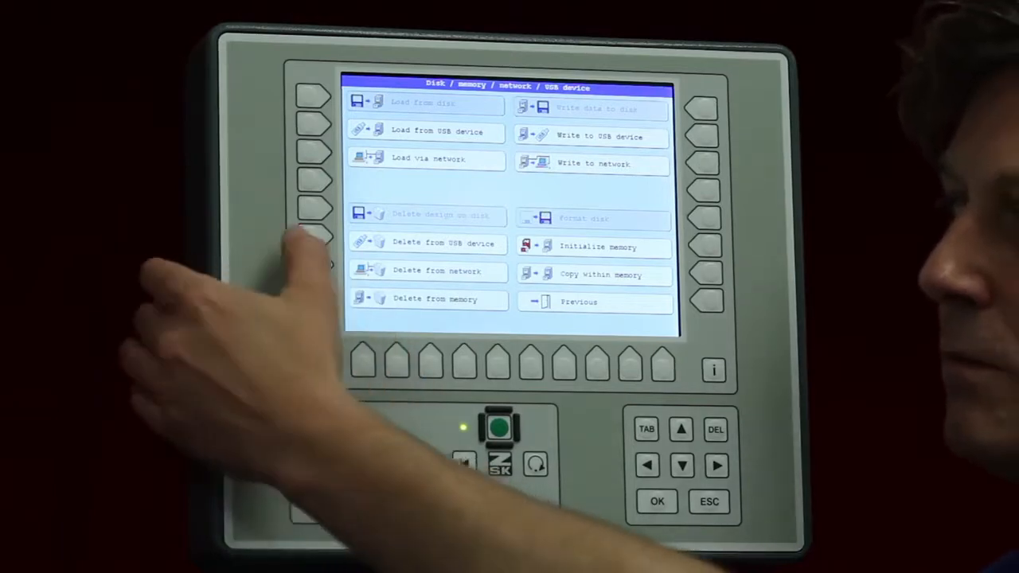
# - Enter Delete from memory to list the stored designs, including ENGLAND, for marking
pyautogui.click(430, 242)
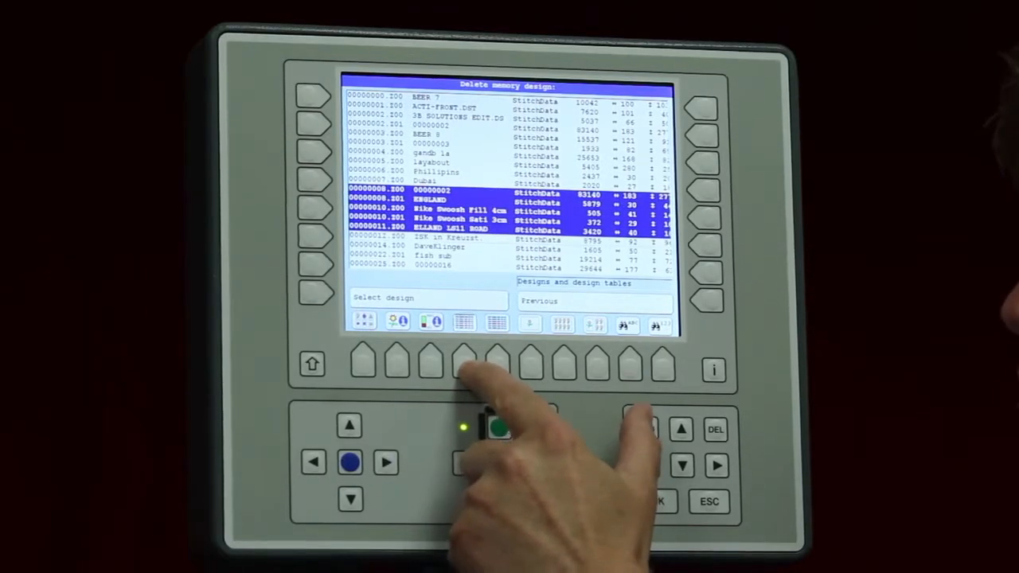
# - Review the marked designs in thumbnail and list view, then confirm their deletion
pyautogui.click(363, 321)
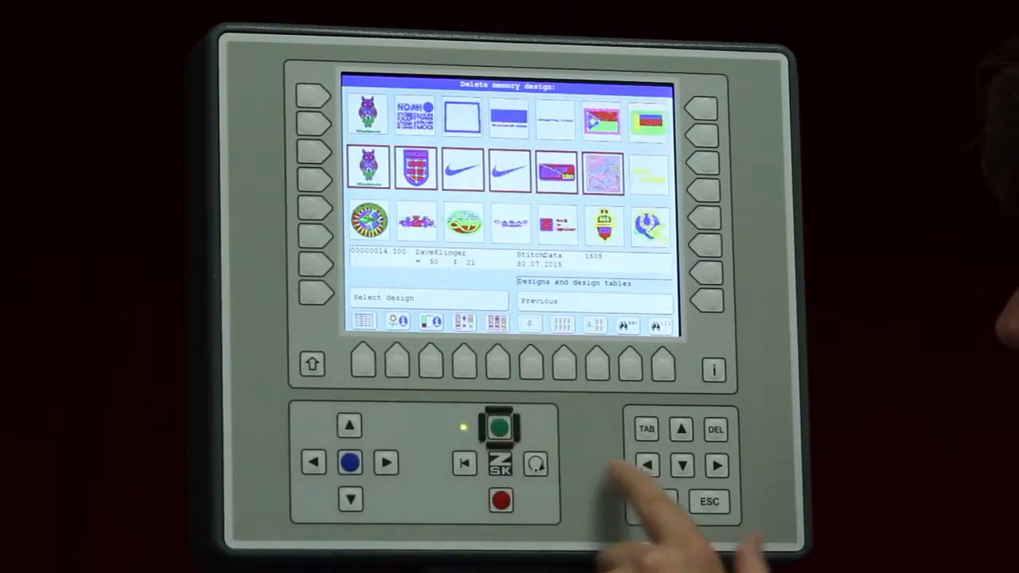
pyautogui.click(365, 322)
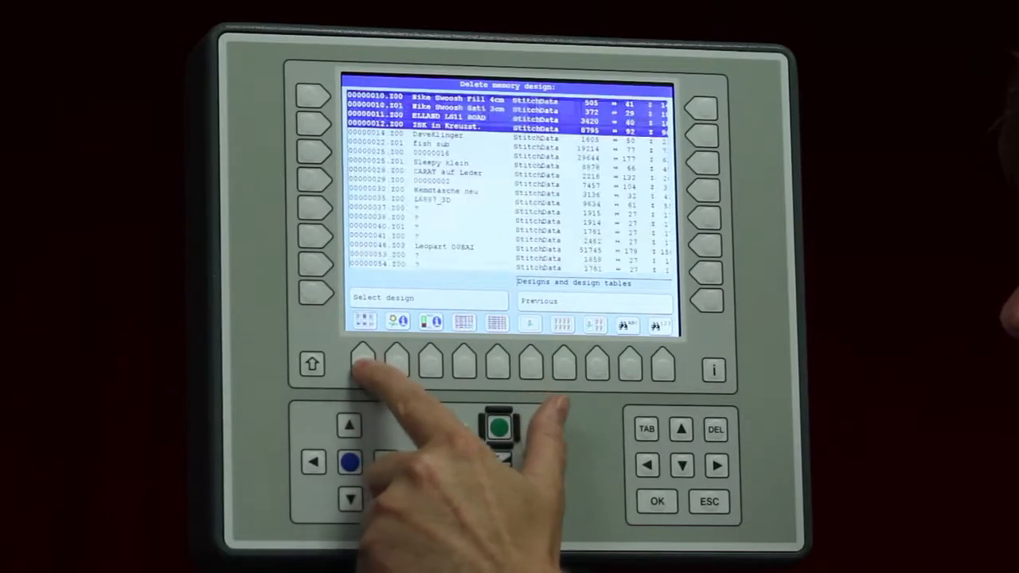
pyautogui.click(363, 322)
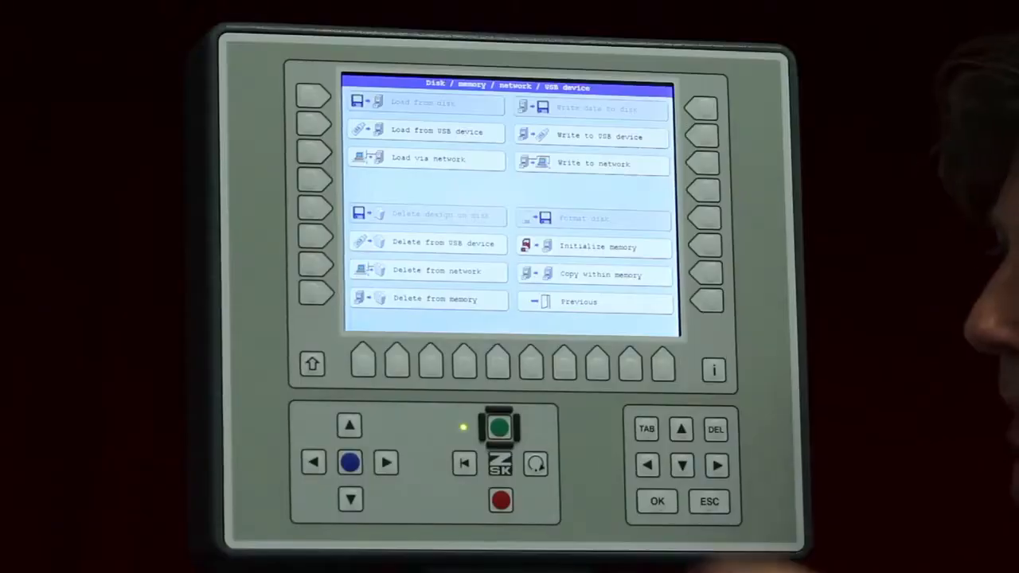
pyautogui.click(592, 274)
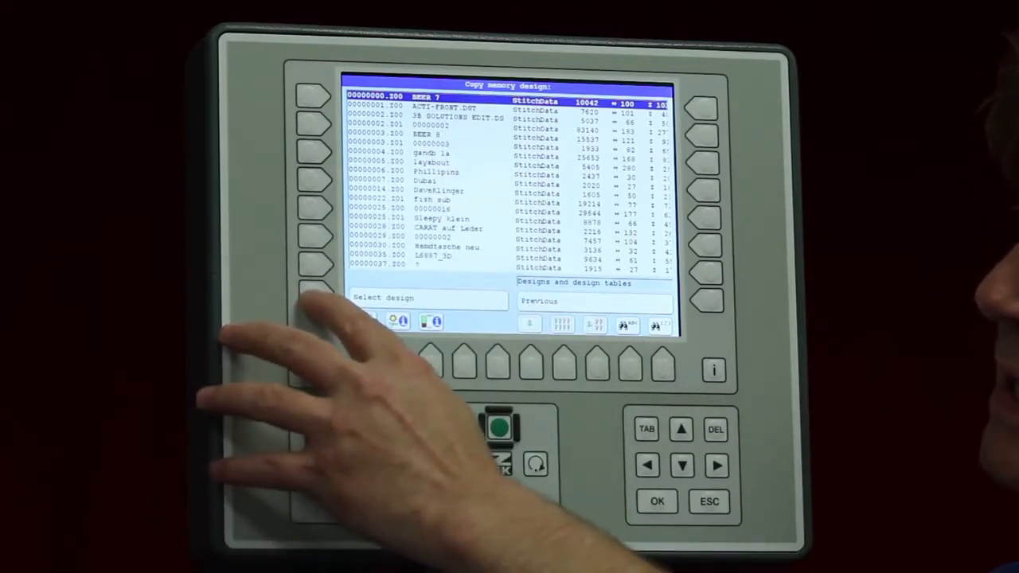
pyautogui.click(540, 301)
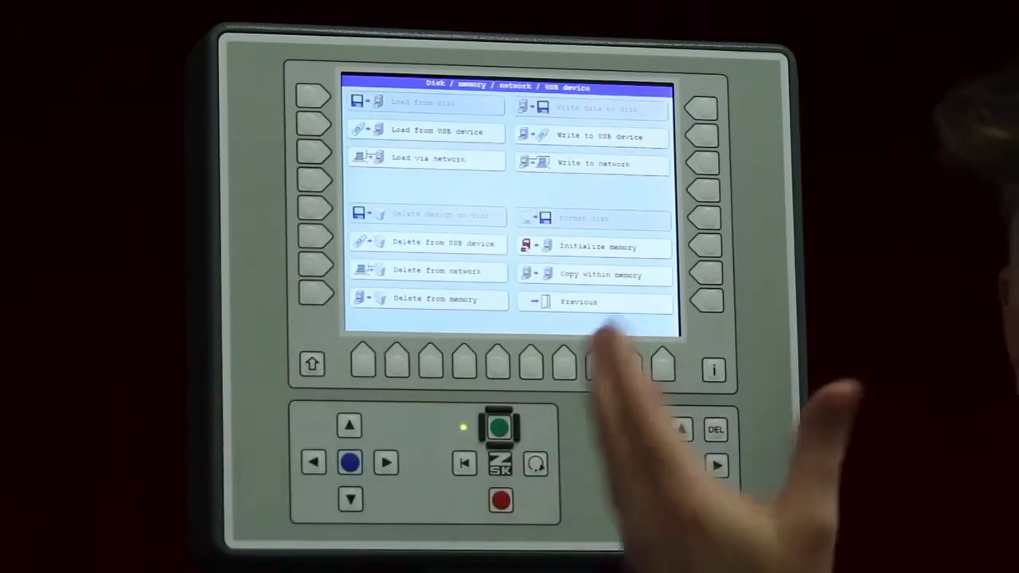